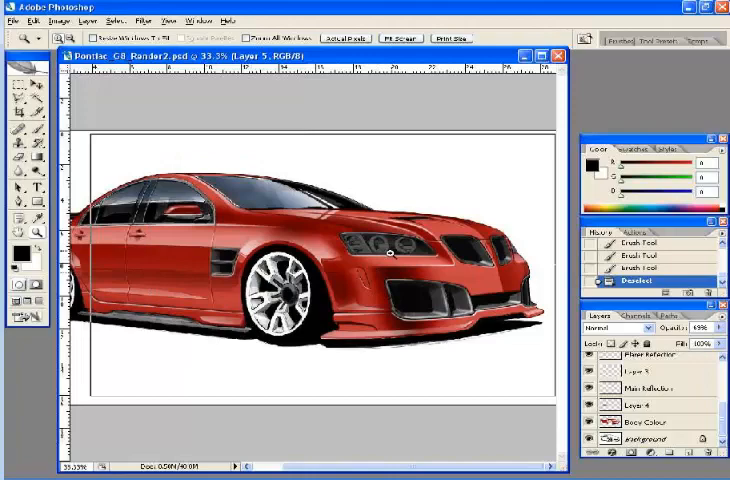
Zoom in on the headlight, cancel Hue/Saturation unchanged, and add a new Headlights layer.
click(350, 285)
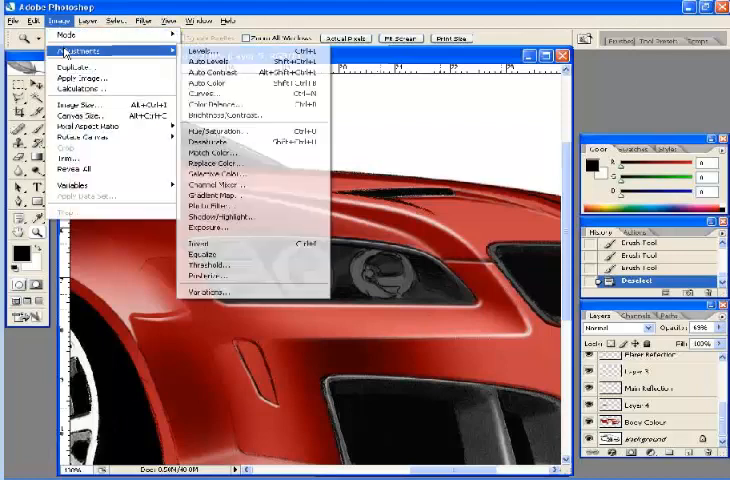
click(214, 132)
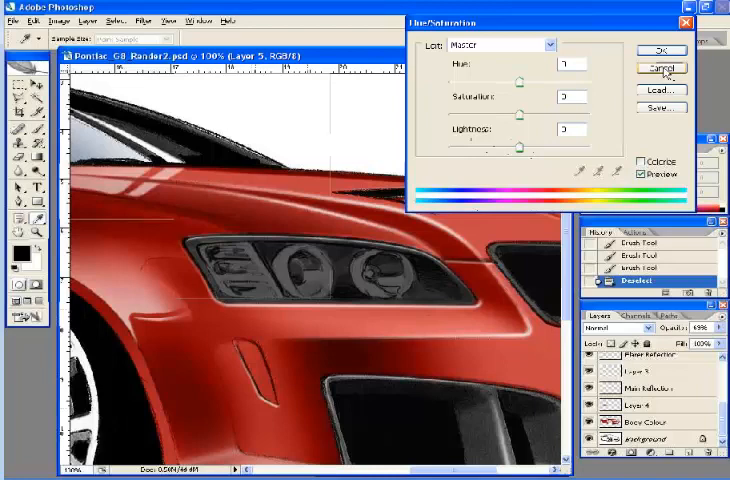
mouse_move(665, 70)
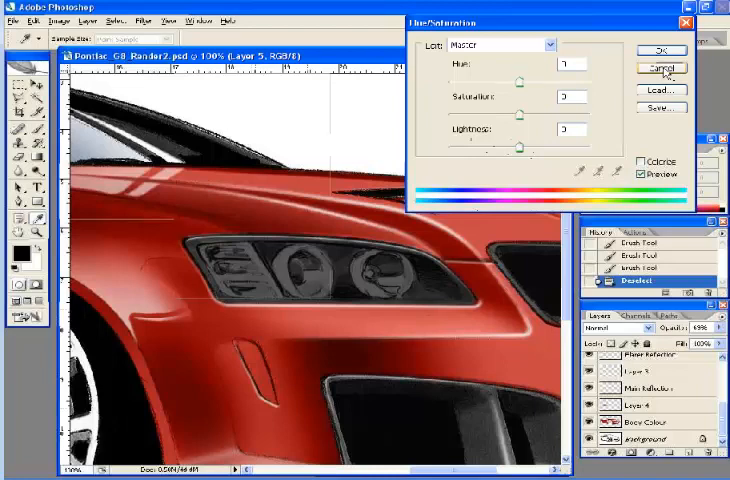
click(660, 69)
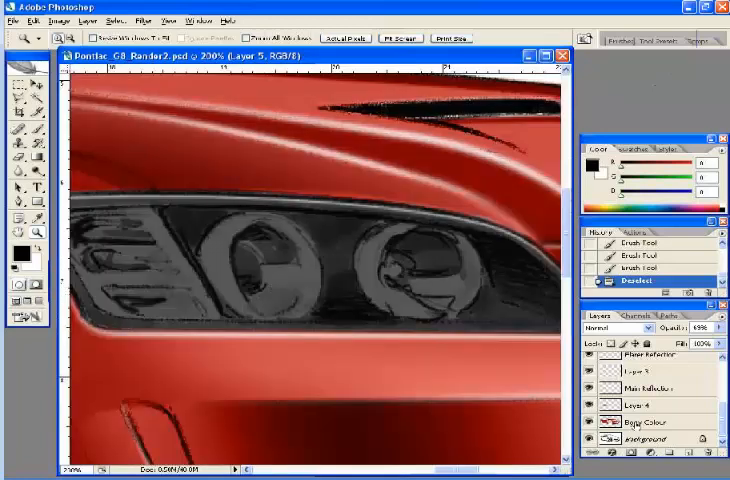
click(650, 440)
text(Headlights)
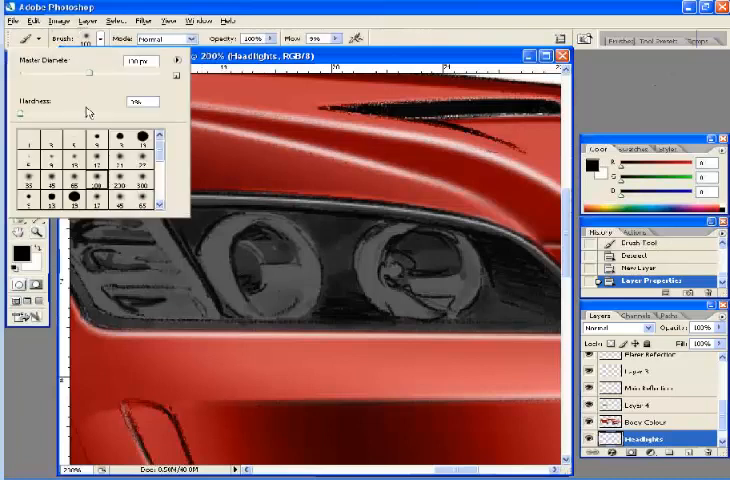
Set brush size and hardness, then paint white crescent highlights into the headlight lenses.
click(97, 178)
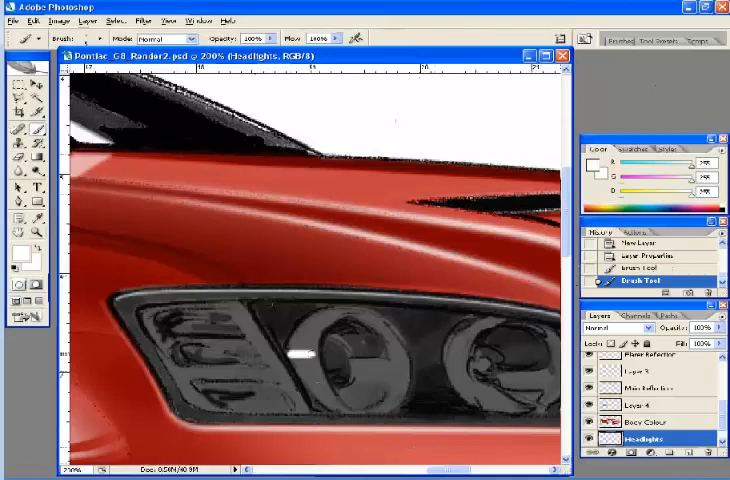
click(305, 350)
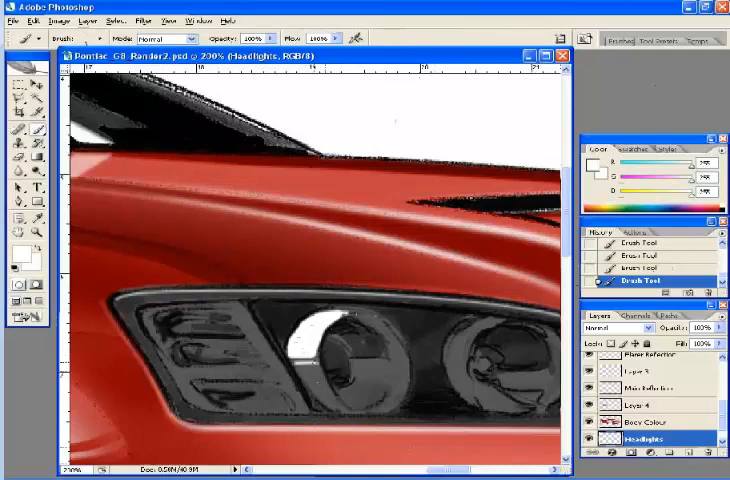
click(320, 360)
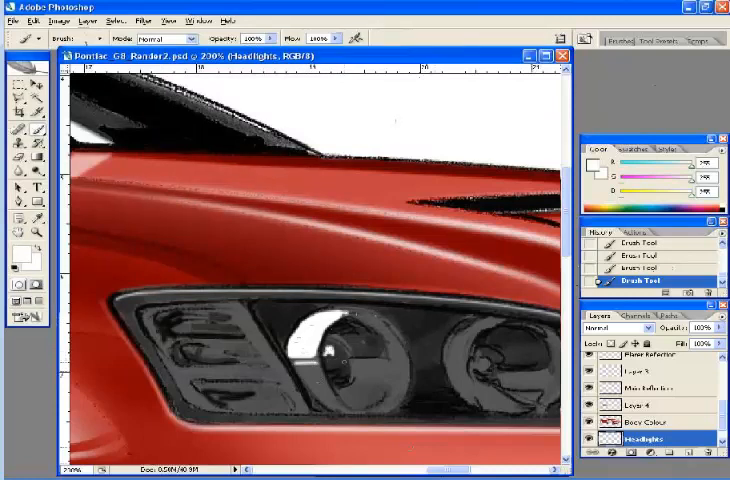
drag(320, 360, 395, 372)
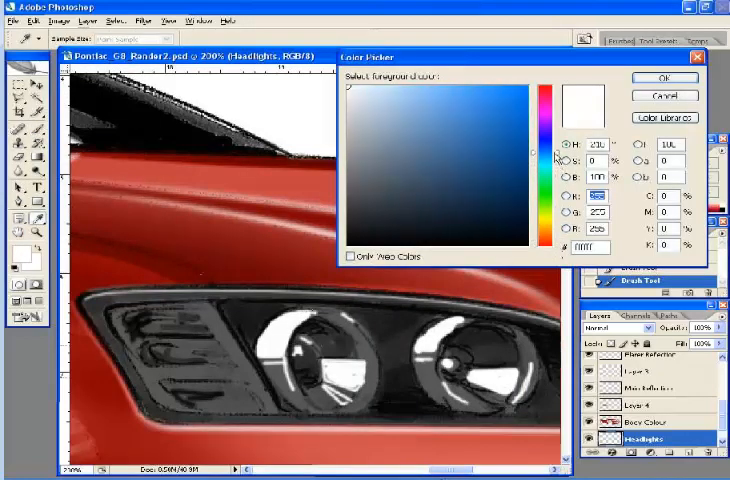
Pick a duller blue foreground colour and brush a soft blue tint into the lenses.
click(486, 137)
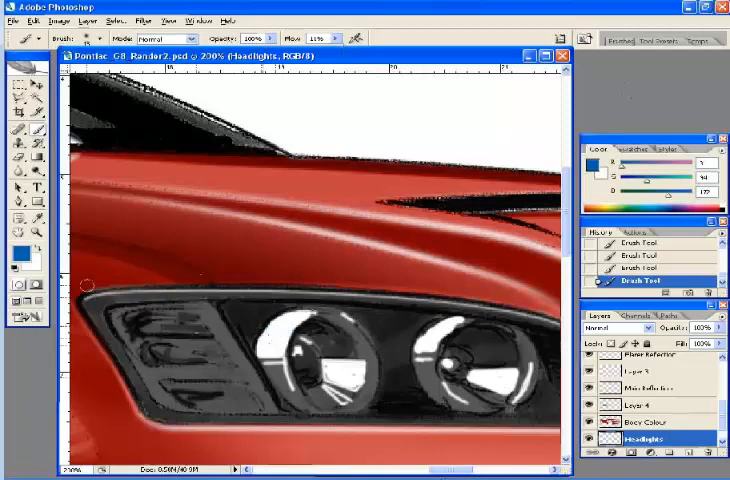
click(16, 246)
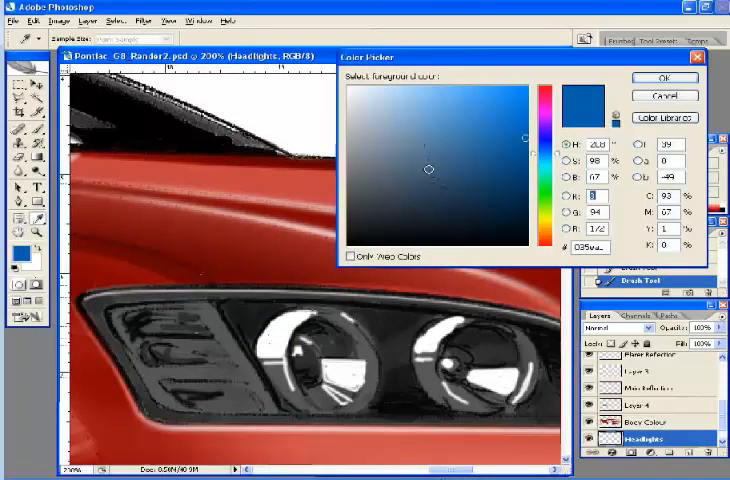
click(663, 78)
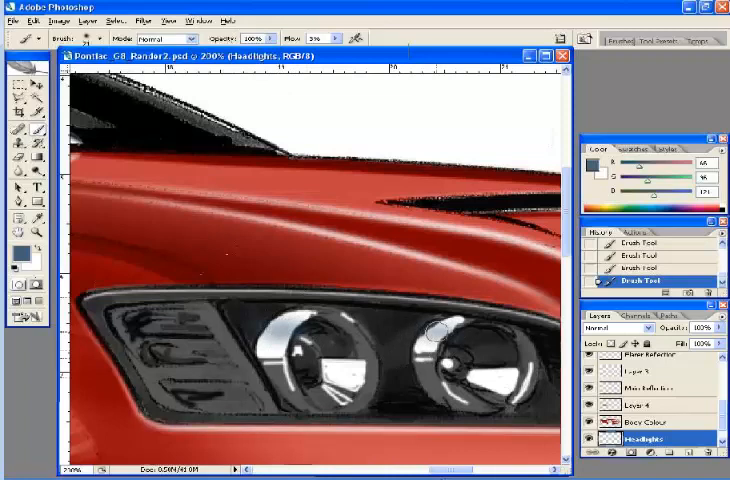
click(95, 39)
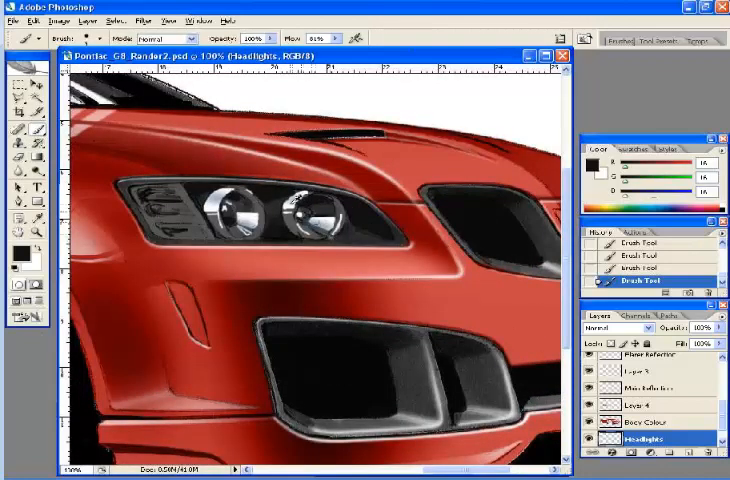
Switch to white, choose a brush size, and stroke a highlight across the headlight housing.
click(95, 39)
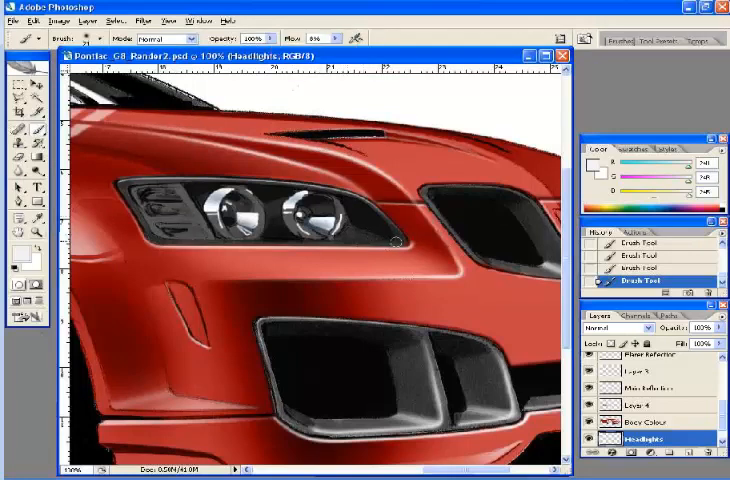
click(86, 38)
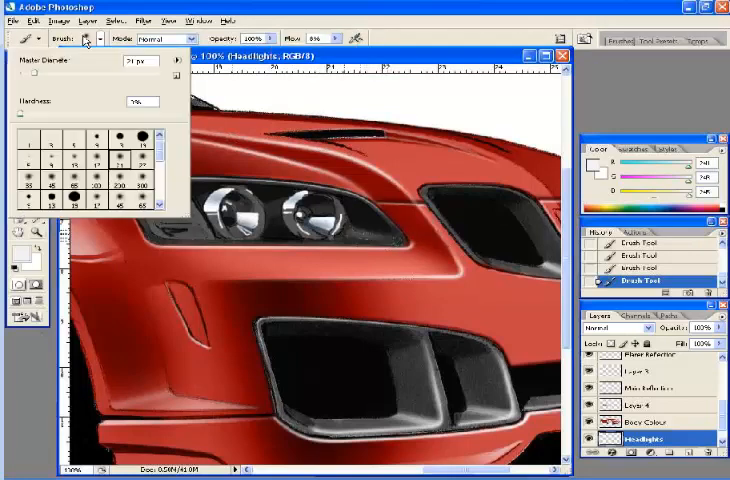
click(85, 38)
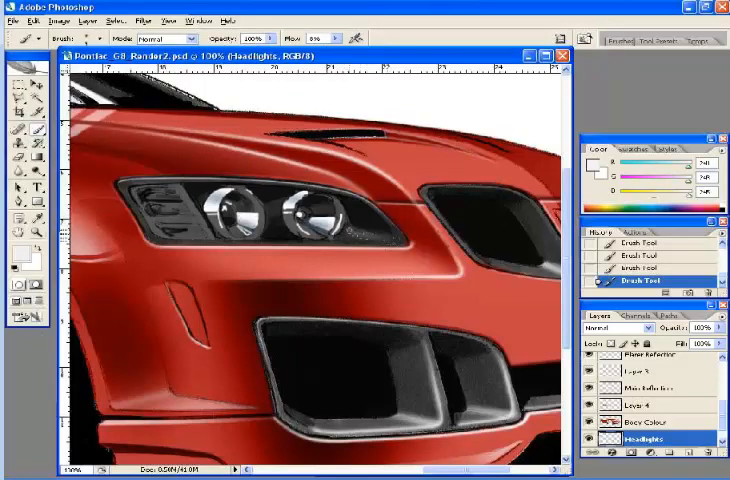
drag(340, 228, 405, 242)
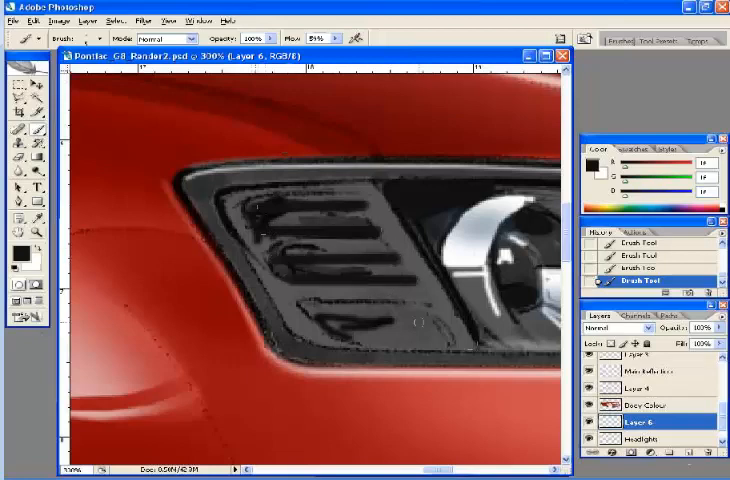
Paint grey along the lower headlight slats and shade the blinker vent slats.
drag(300, 312, 410, 312)
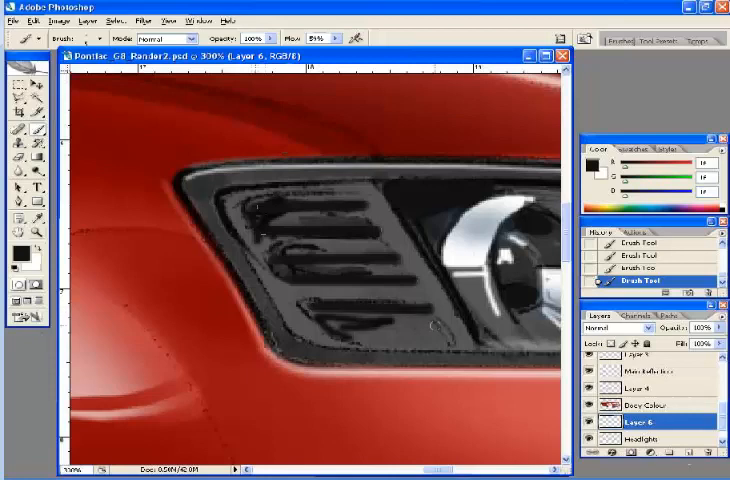
drag(320, 322, 450, 335)
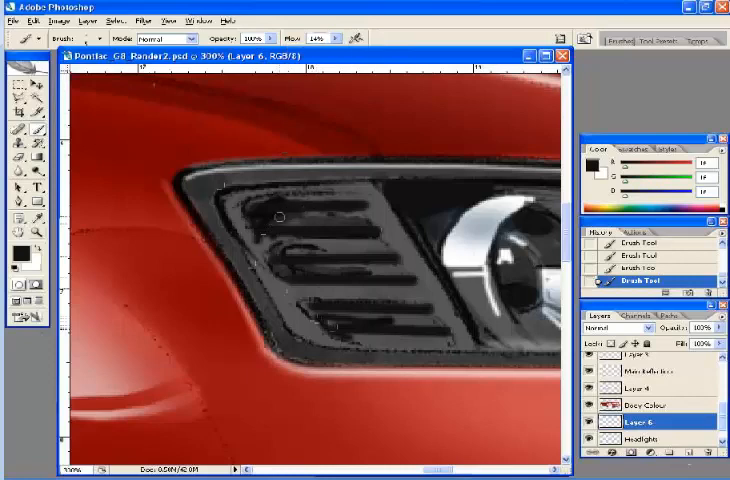
drag(280, 215, 295, 300)
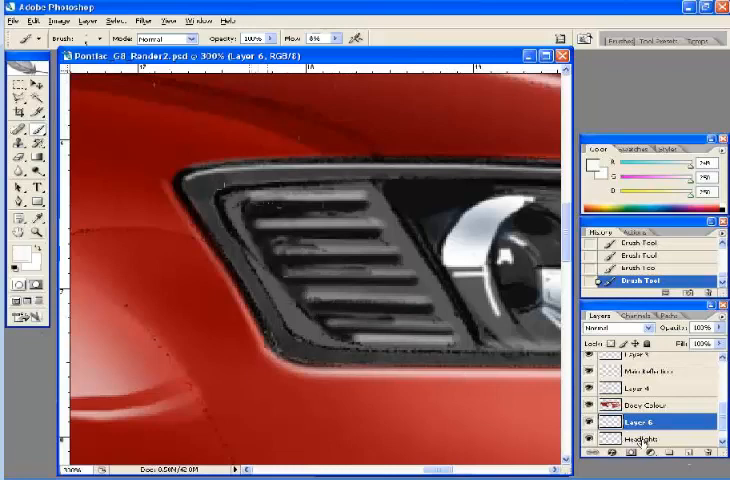
click(648, 437)
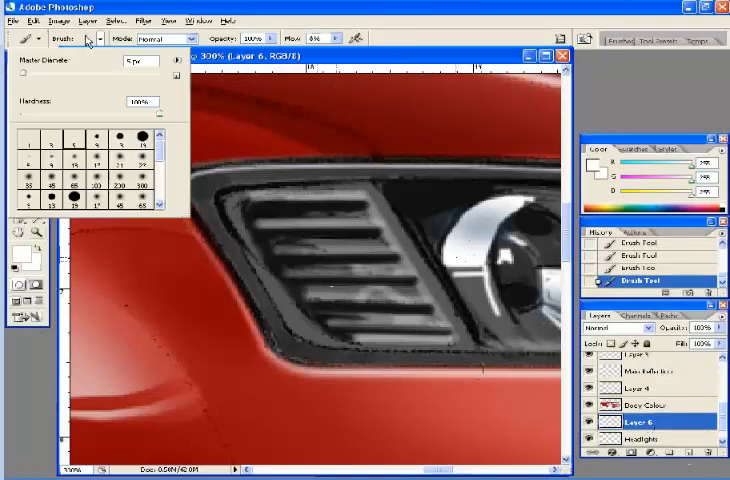
click(340, 52)
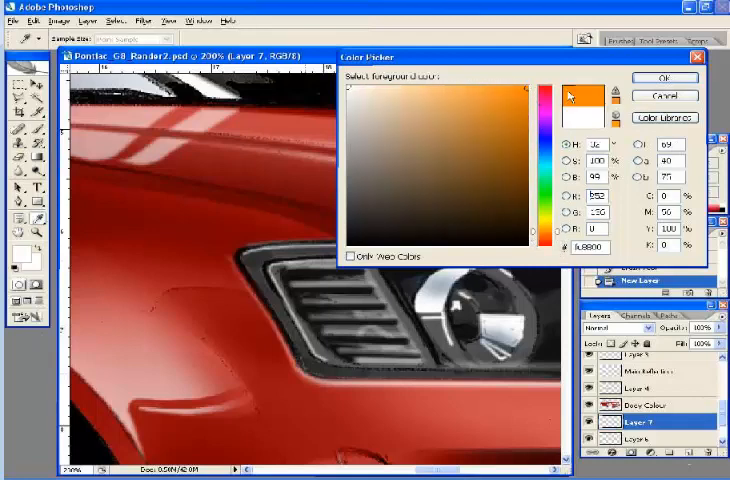
Set orange as the foreground painting colour.
click(664, 78)
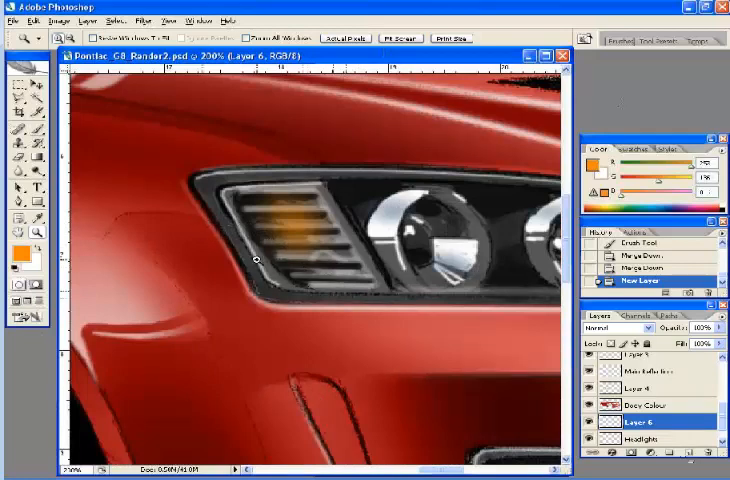
mouse_move(210, 218)
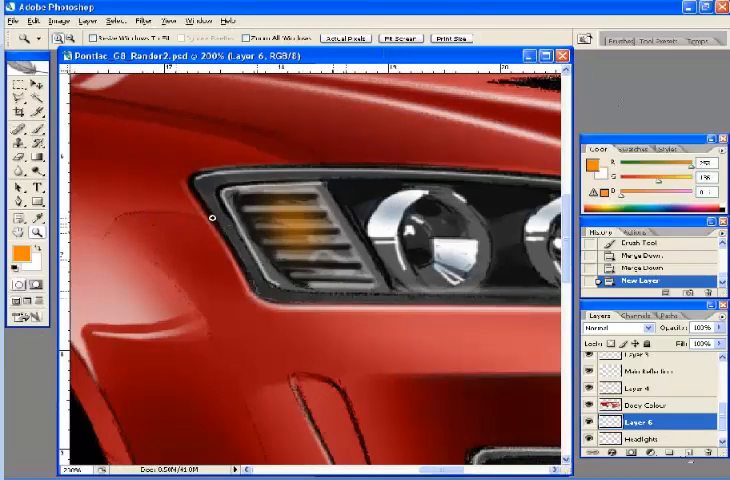
mouse_move(362, 303)
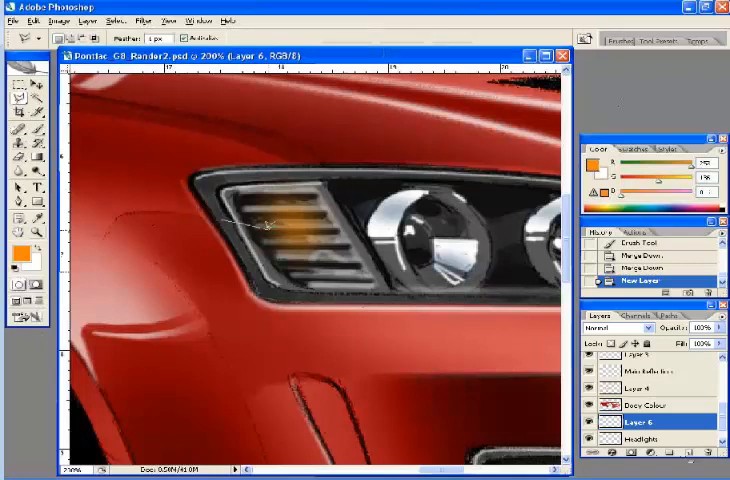
Draw a polygonal lasso selection around the lower part of the blinker vent.
drag(265, 220, 315, 240)
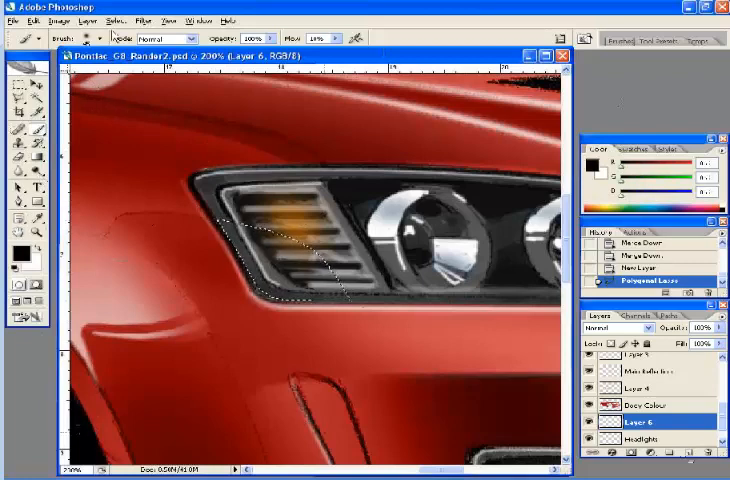
Set up a soft shading brush and reduce Layer 6's opacity in the Layers palette.
click(45, 38)
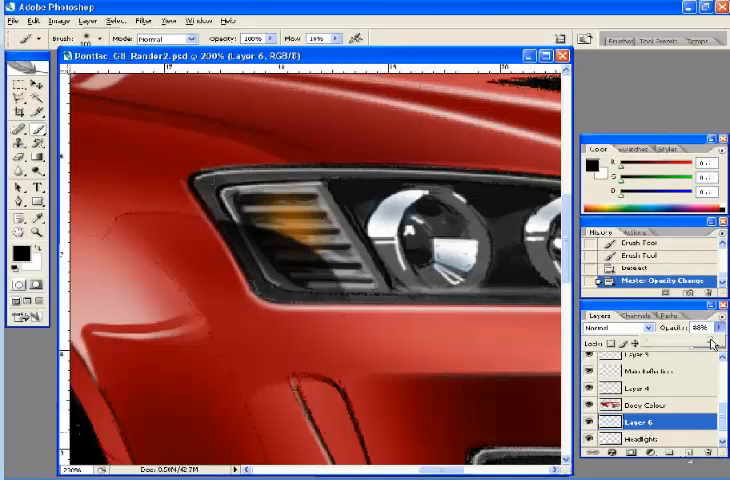
click(690, 330)
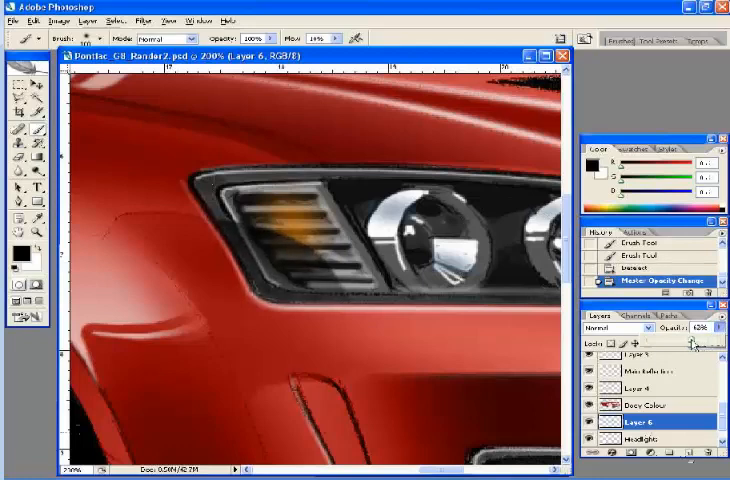
click(688, 327)
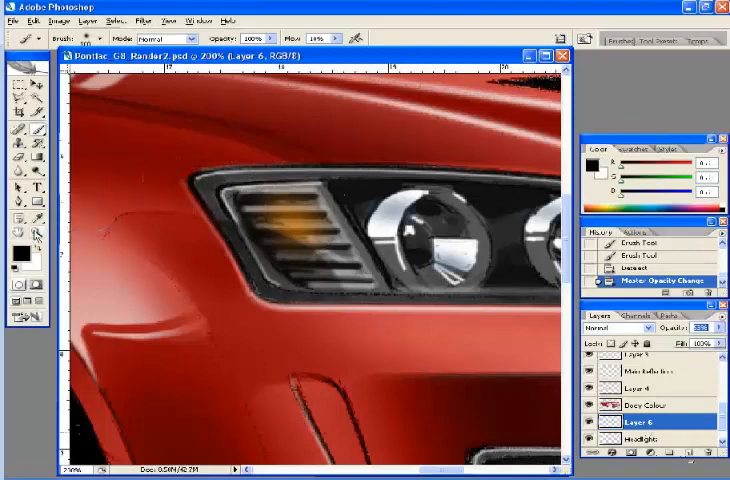
click(38, 235)
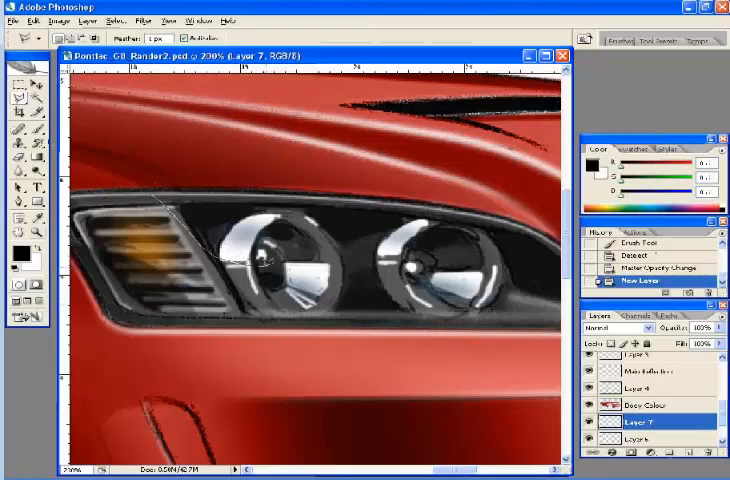
Outline a reflection area across the headlight lenses with the Polygonal Lasso.
drag(265, 265, 455, 270)
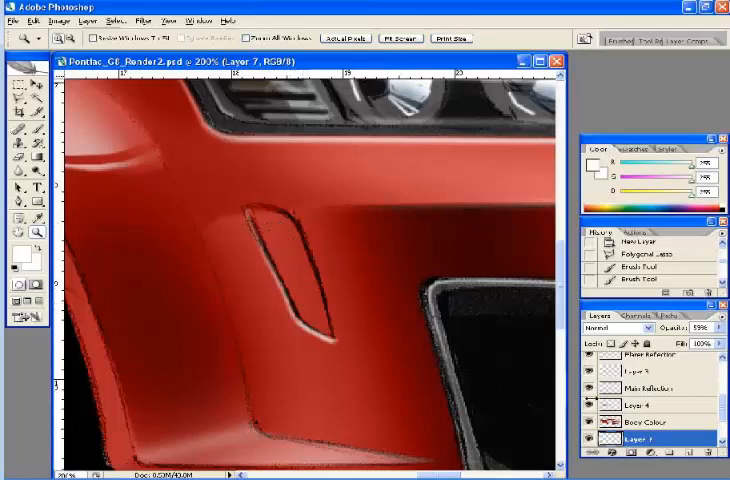
Zoom in on the bumper indicator outline and make Layer 7 the active layer.
click(650, 423)
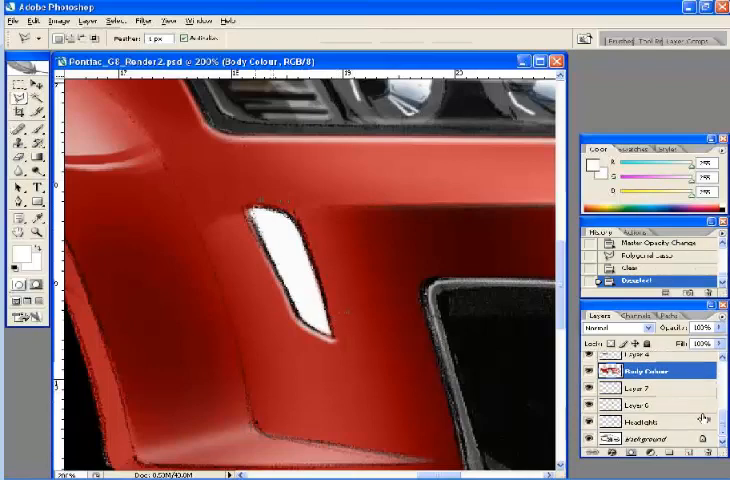
click(650, 388)
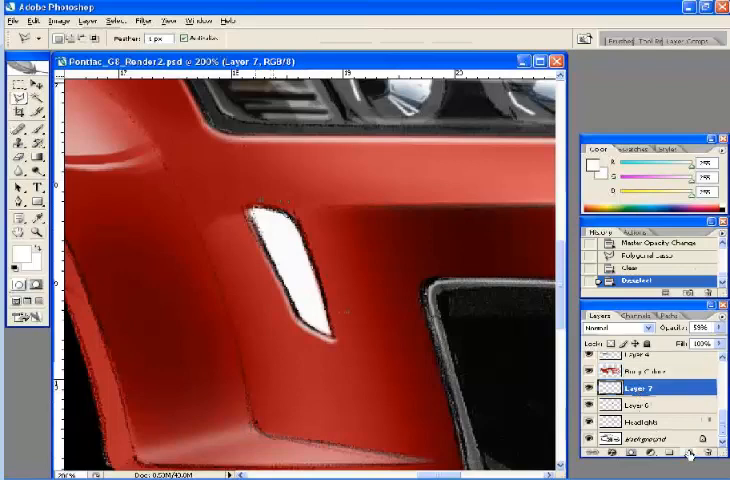
Add a layer named Indicator above Layer 7 and pick orange as the foreground colour.
click(681, 457)
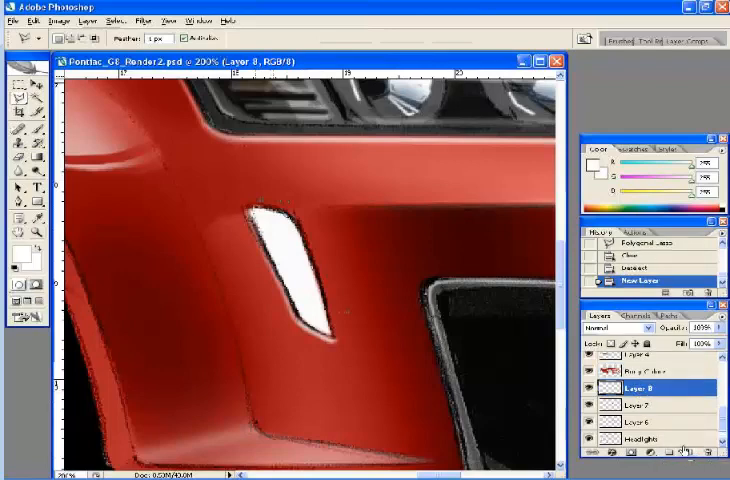
double_click(628, 387)
text(Indicator)
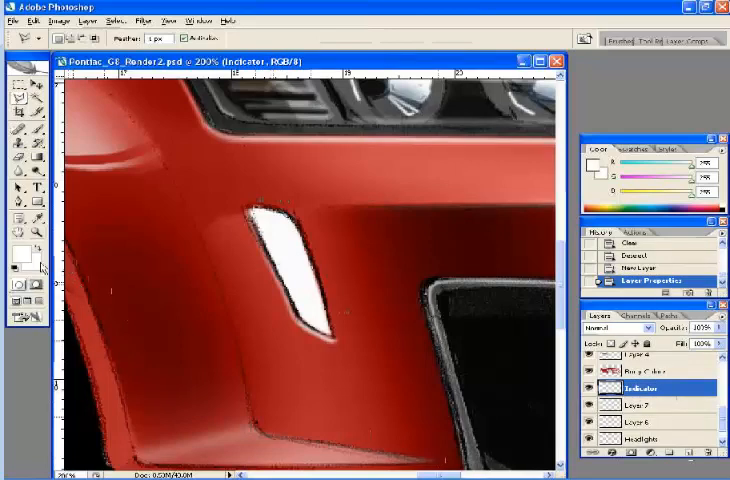
click(13, 253)
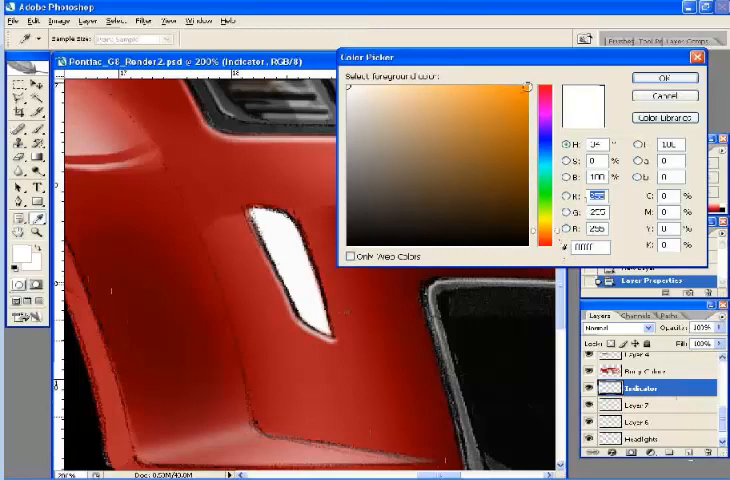
click(662, 78)
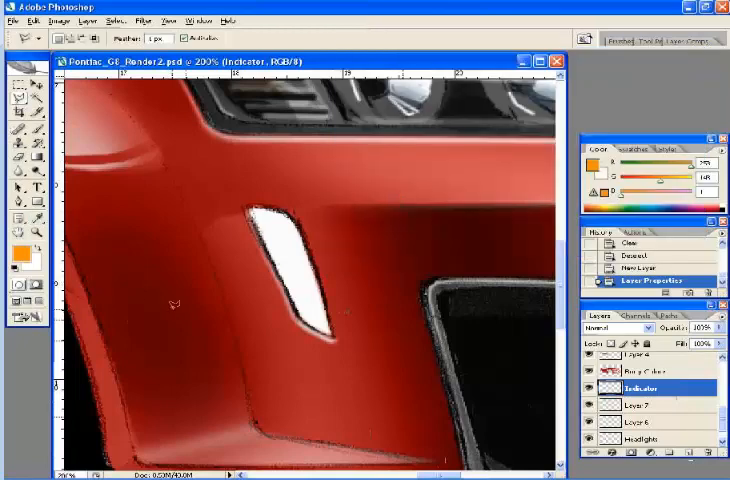